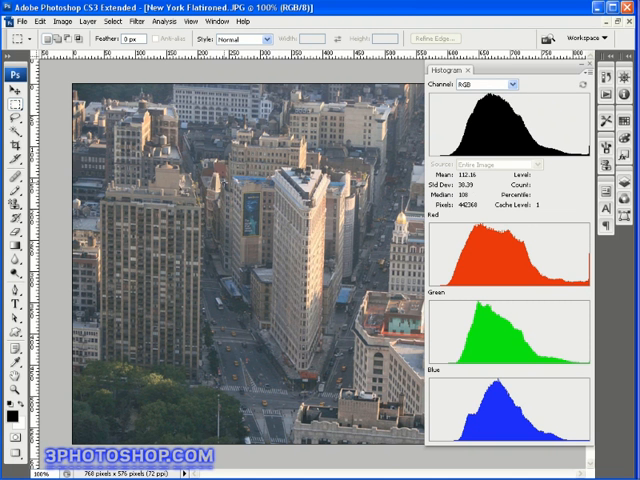
mouse_move(450, 192)
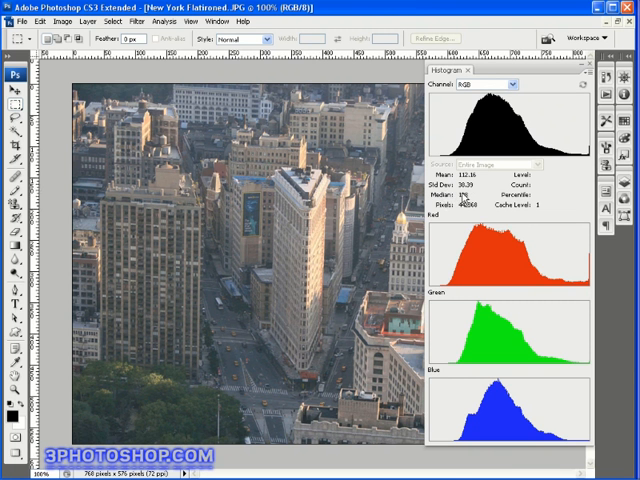
mouse_move(490, 116)
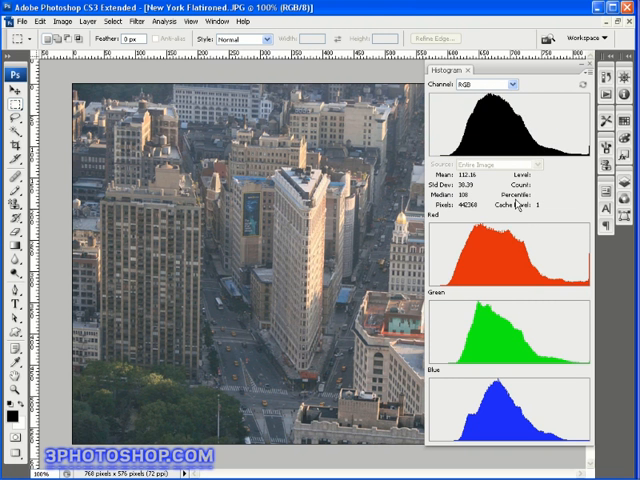
mouse_move(512, 208)
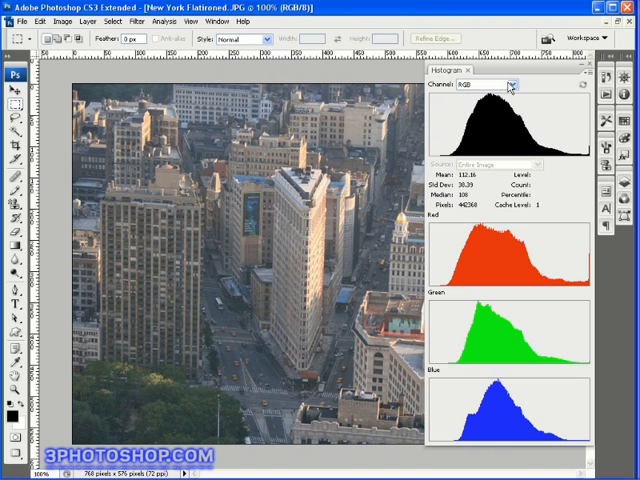
Switch the Histogram panel channel to Colors so all channels overlay.
click(510, 84)
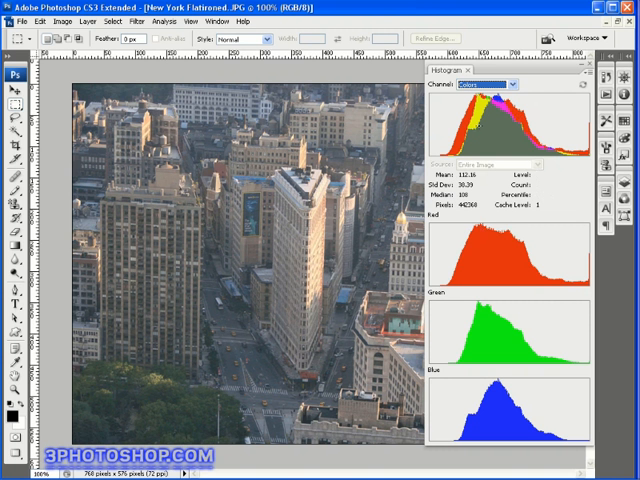
mouse_move(488, 132)
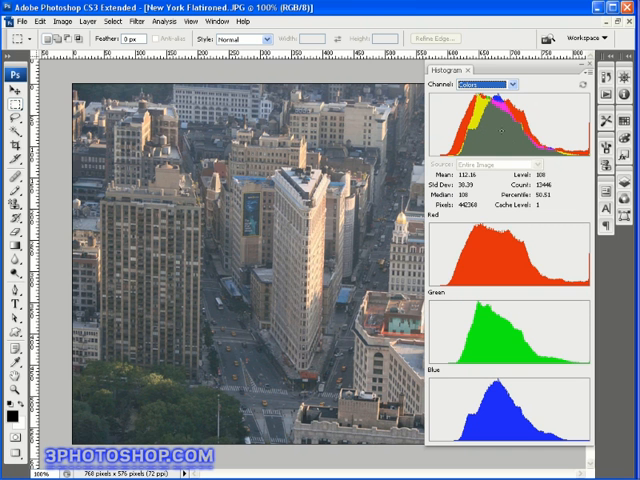
mouse_move(504, 138)
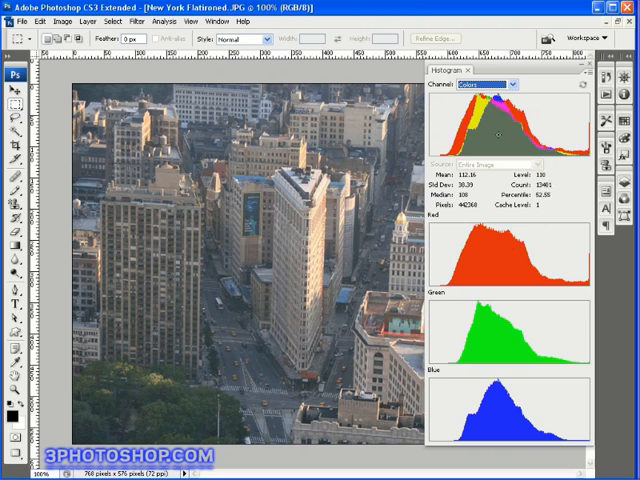
mouse_move(496, 356)
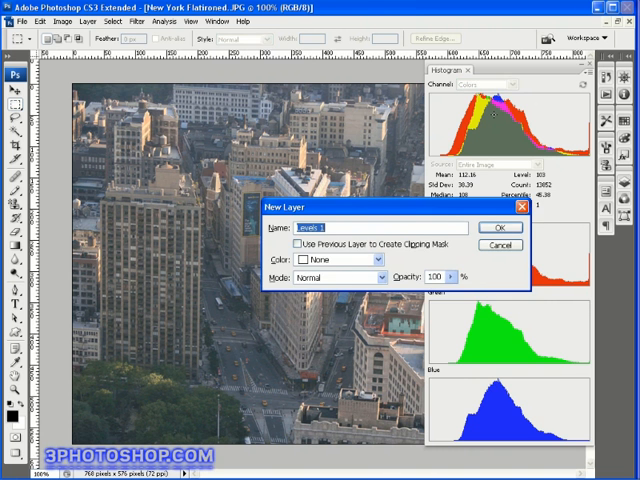
click(488, 228)
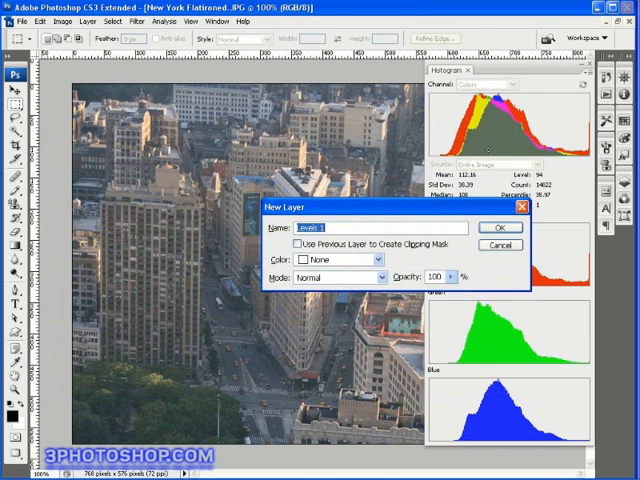
Create the Levels adjustment layer and test the black input slider, ending at 0, 1.00, 255.
click(490, 226)
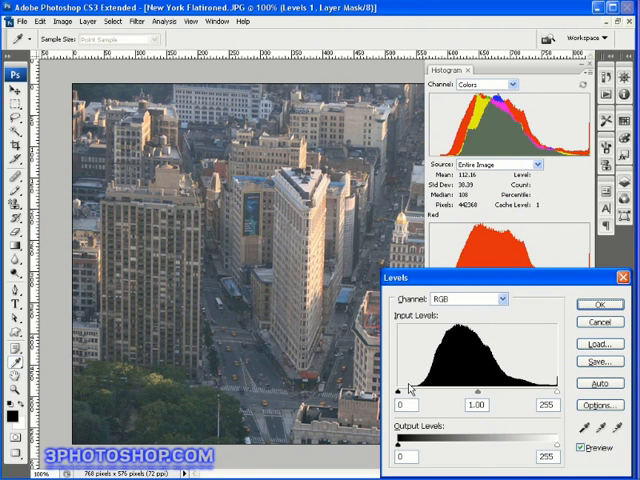
drag(408, 390, 428, 390)
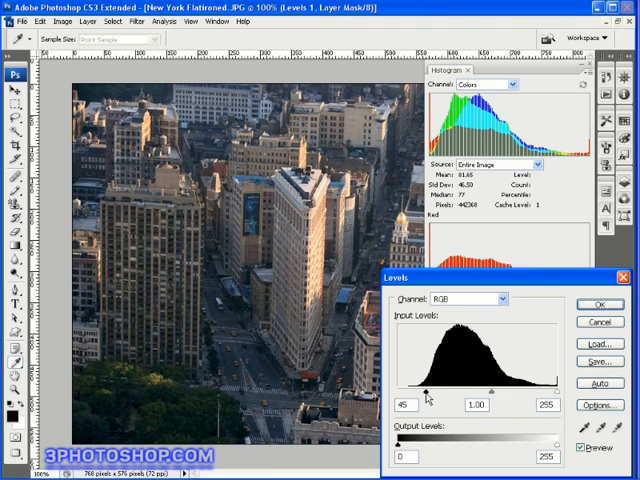
drag(432, 390, 404, 390)
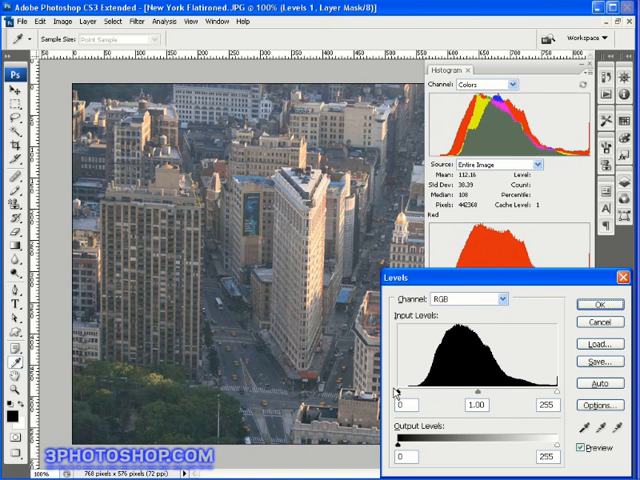
drag(398, 392, 430, 392)
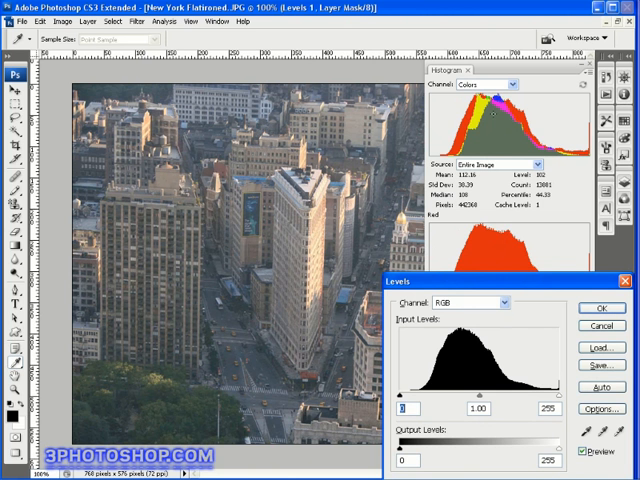
mouse_move(494, 114)
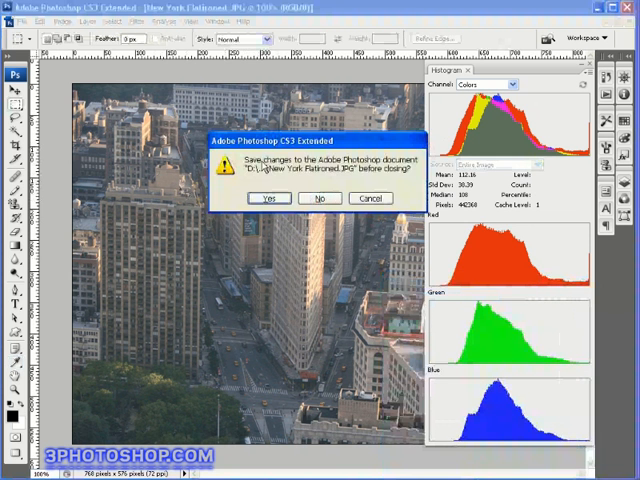
Close the Flatiron photo, discarding the unsaved changes.
click(320, 198)
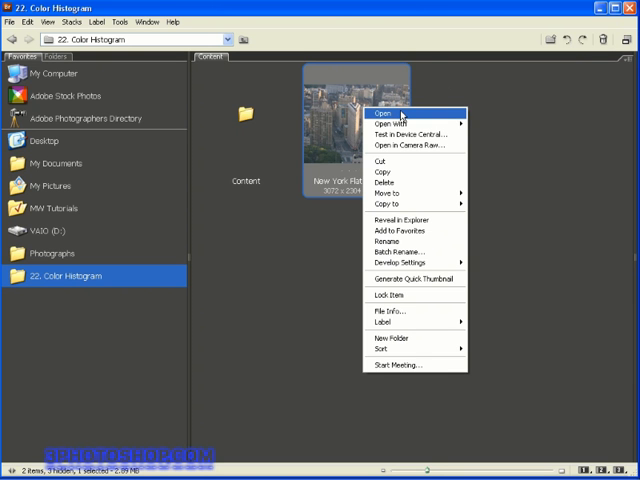
mouse_move(408, 364)
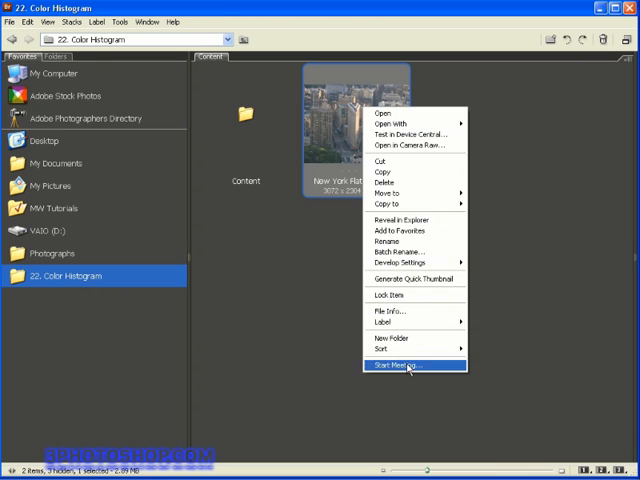
mouse_move(410, 168)
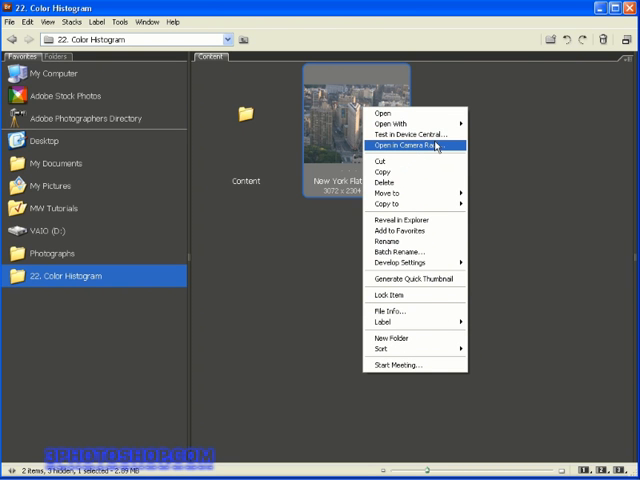
mouse_move(438, 146)
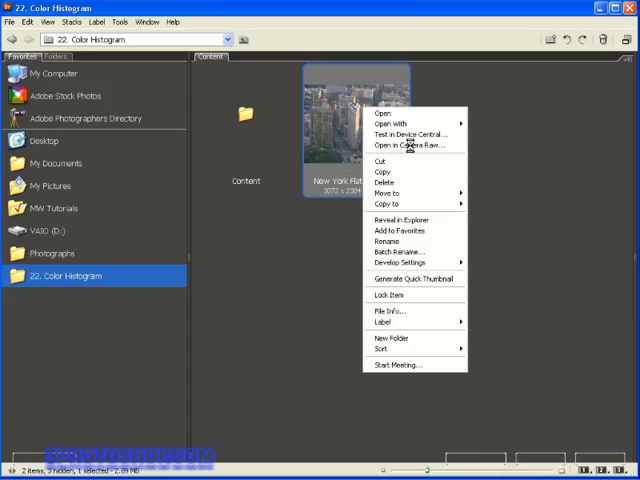
Launch the New York Flatiron photo in Camera Raw 4.3 from Bridge.
click(404, 144)
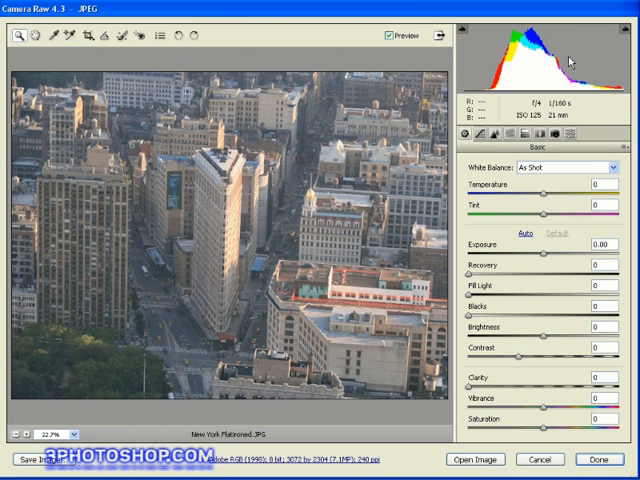
mouse_move(570, 62)
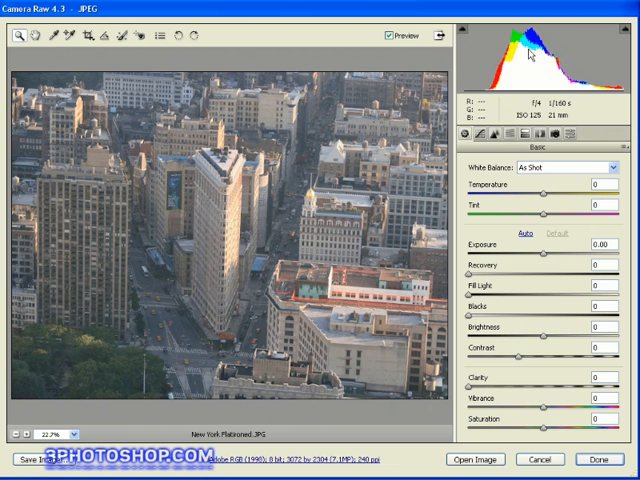
mouse_move(526, 72)
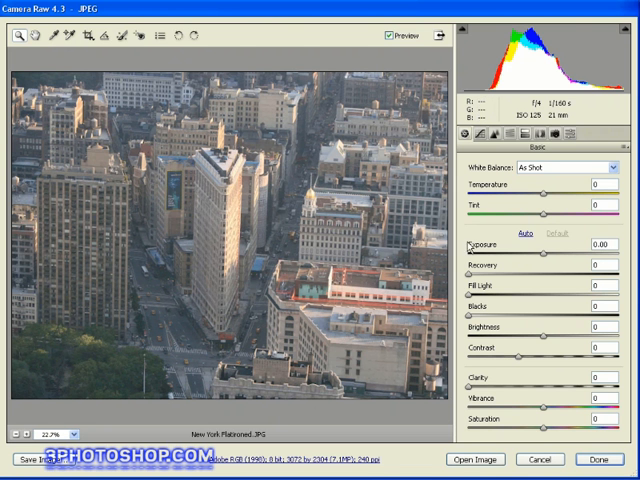
mouse_move(520, 204)
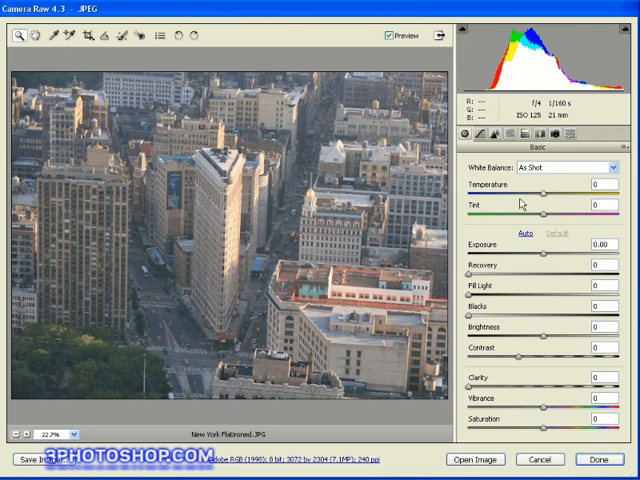
mouse_move(520, 204)
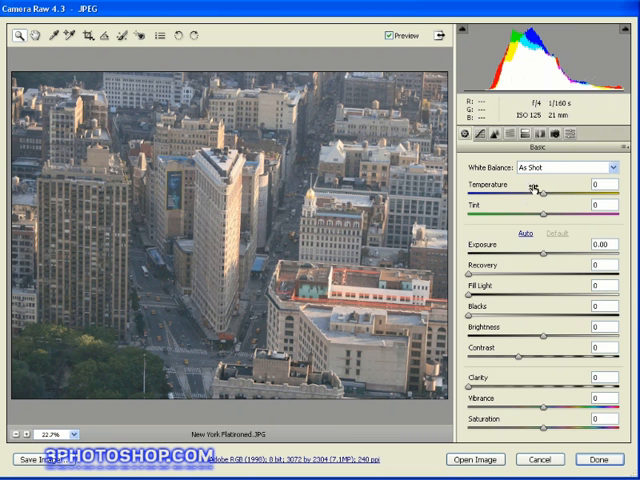
mouse_move(528, 212)
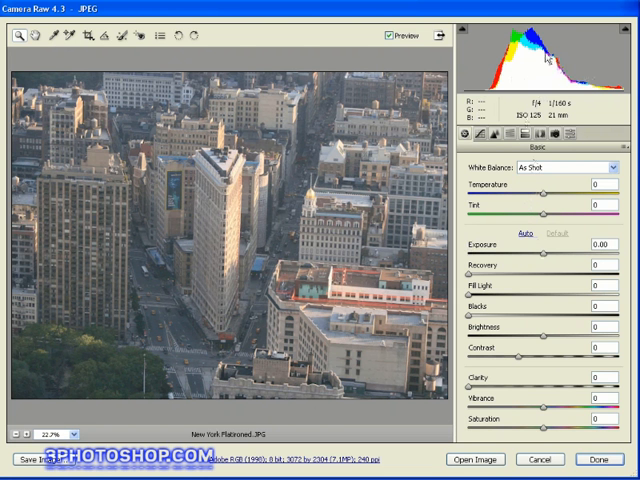
mouse_move(540, 402)
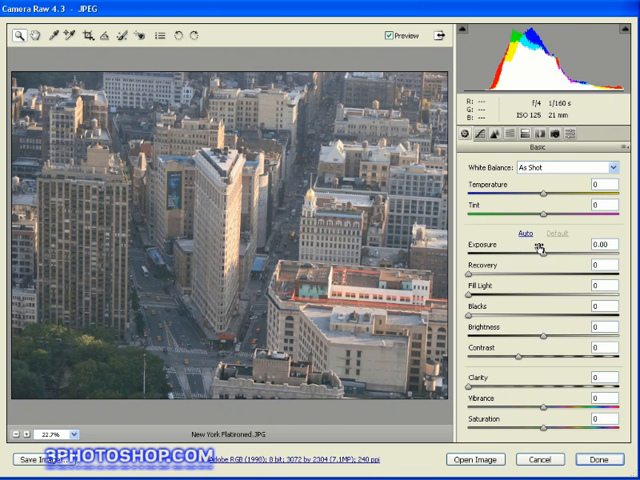
mouse_move(516, 328)
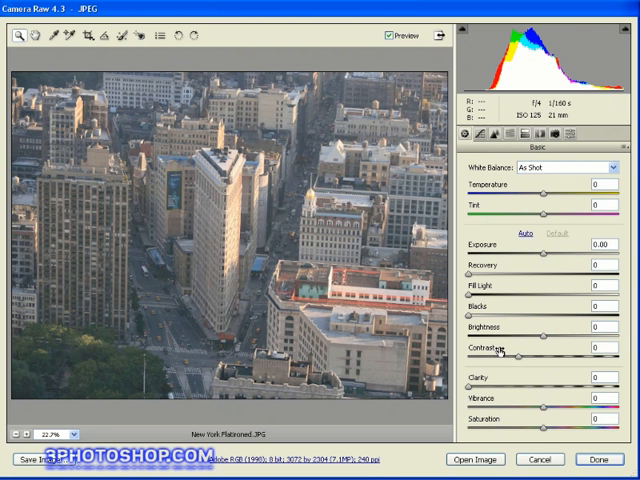
mouse_move(500, 350)
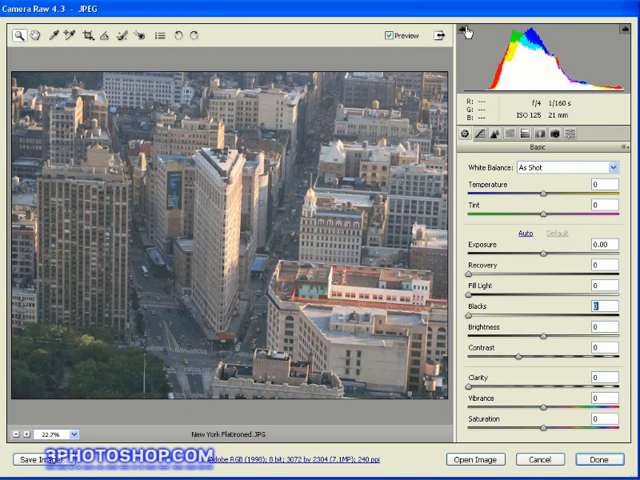
mouse_move(464, 32)
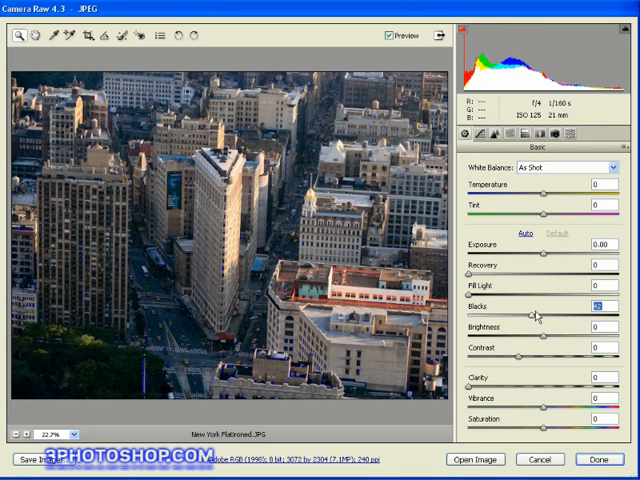
Raise the Blacks slider to deepen the Flatiron photo's shadows.
drag(540, 314, 536, 314)
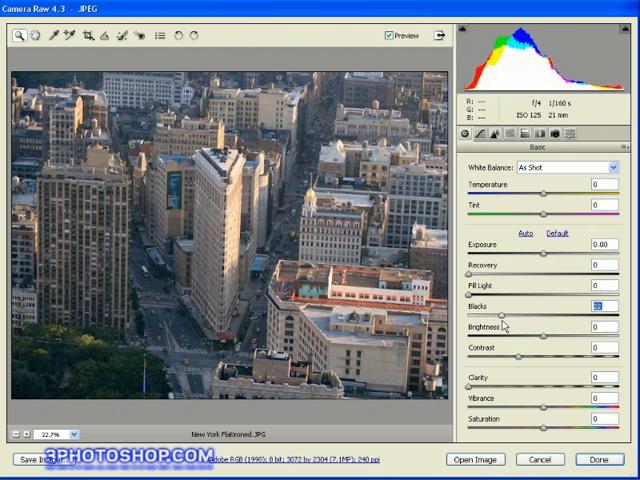
mouse_move(462, 36)
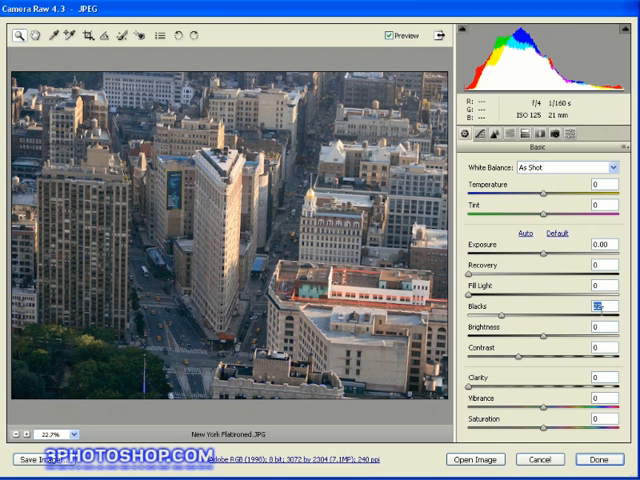
mouse_move(552, 356)
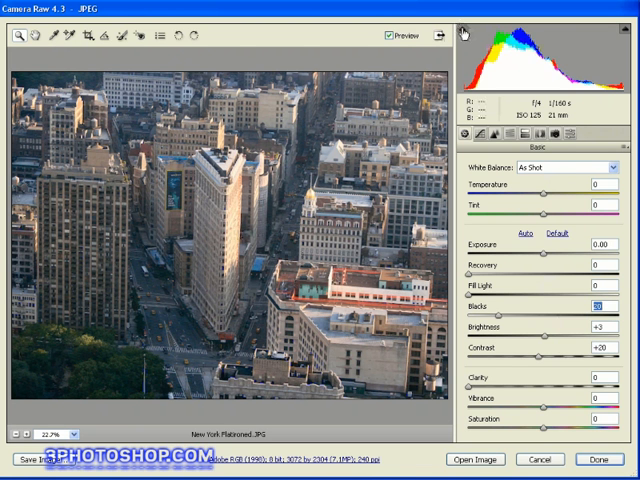
mouse_move(480, 30)
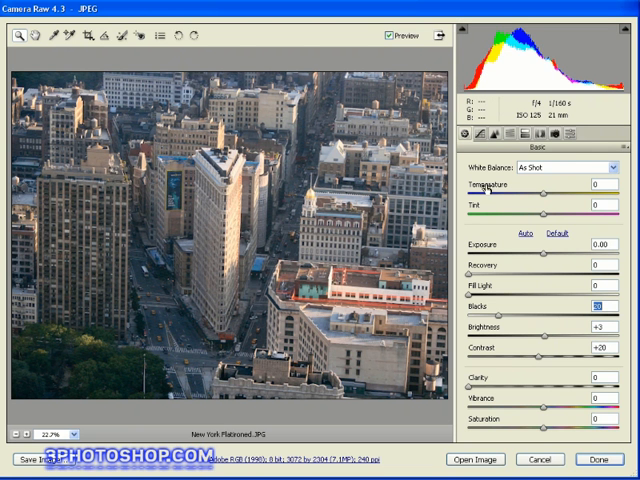
mouse_move(384, 36)
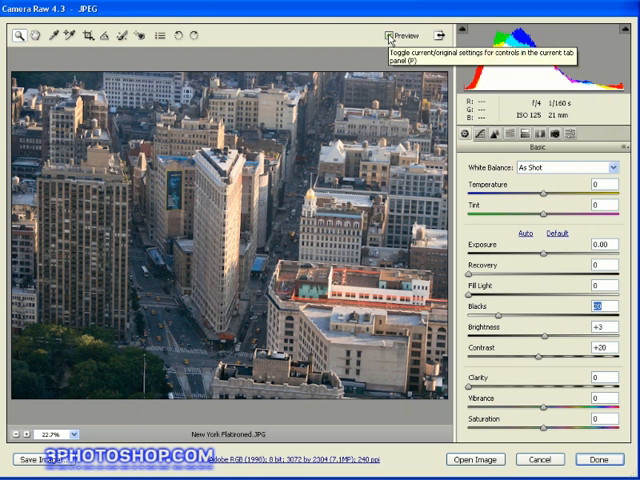